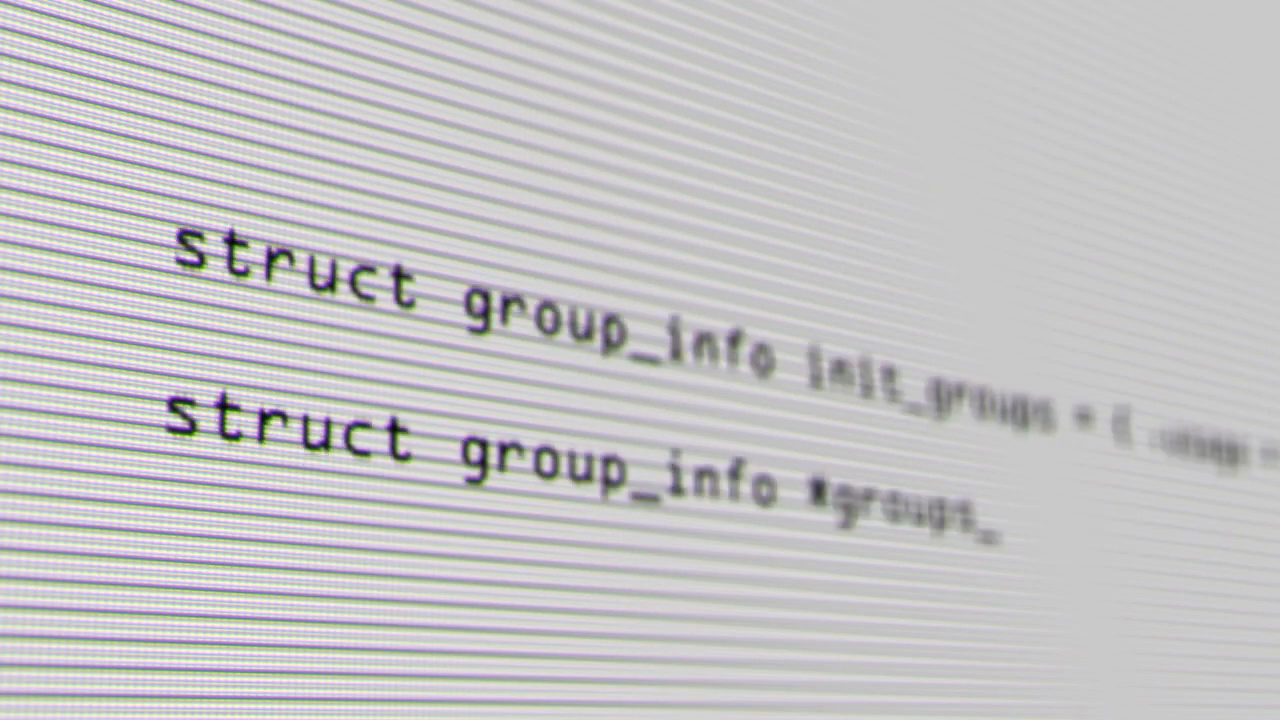
pyautogui.scroll(-3)
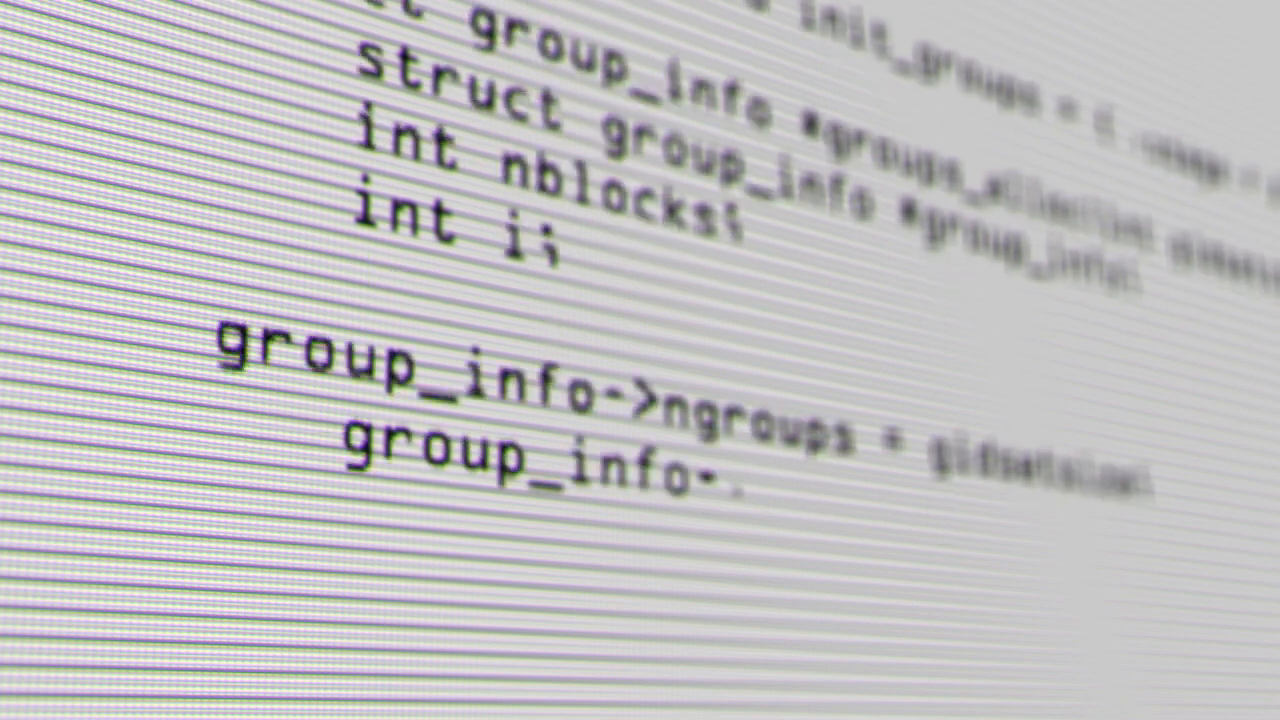